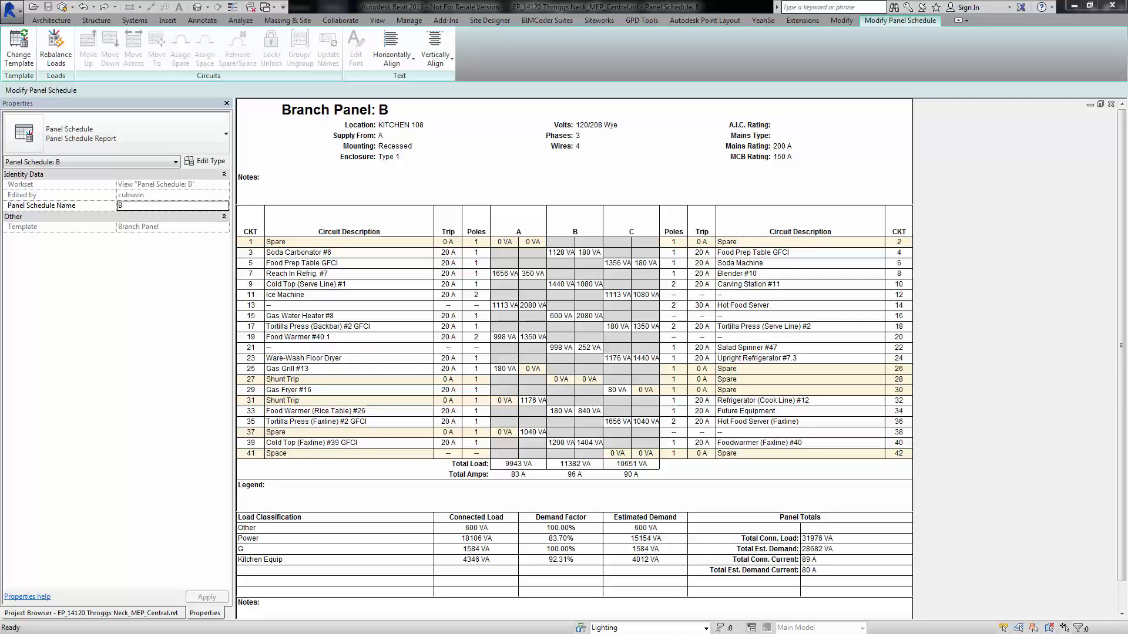
pyautogui.moveTo(993, 329)
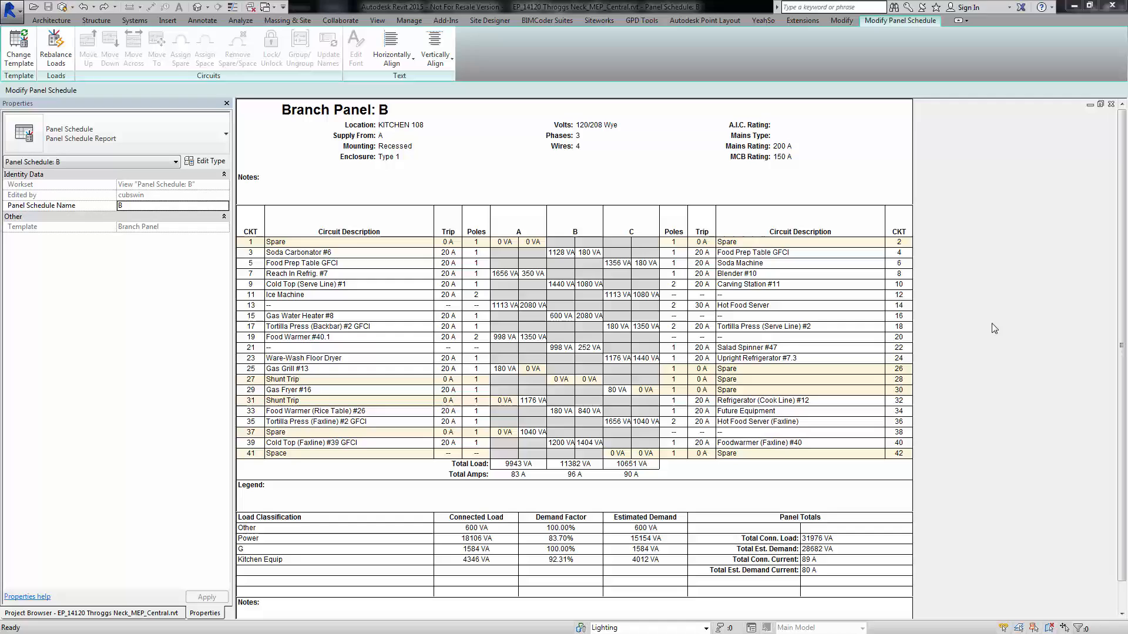
pyautogui.moveTo(277, 556)
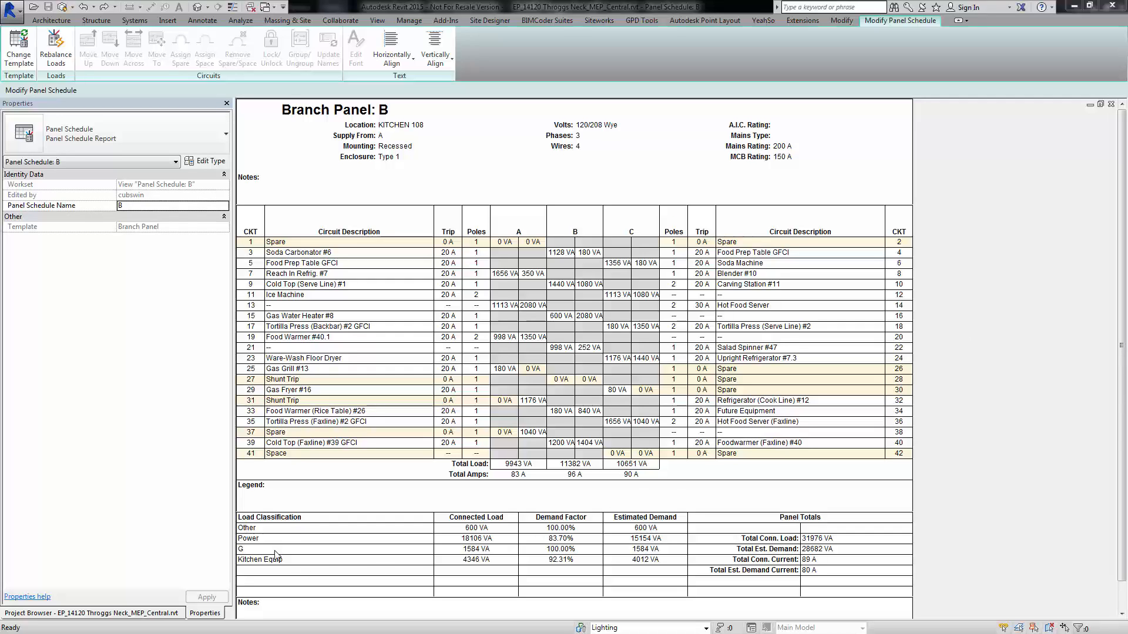
pyautogui.moveTo(287, 527)
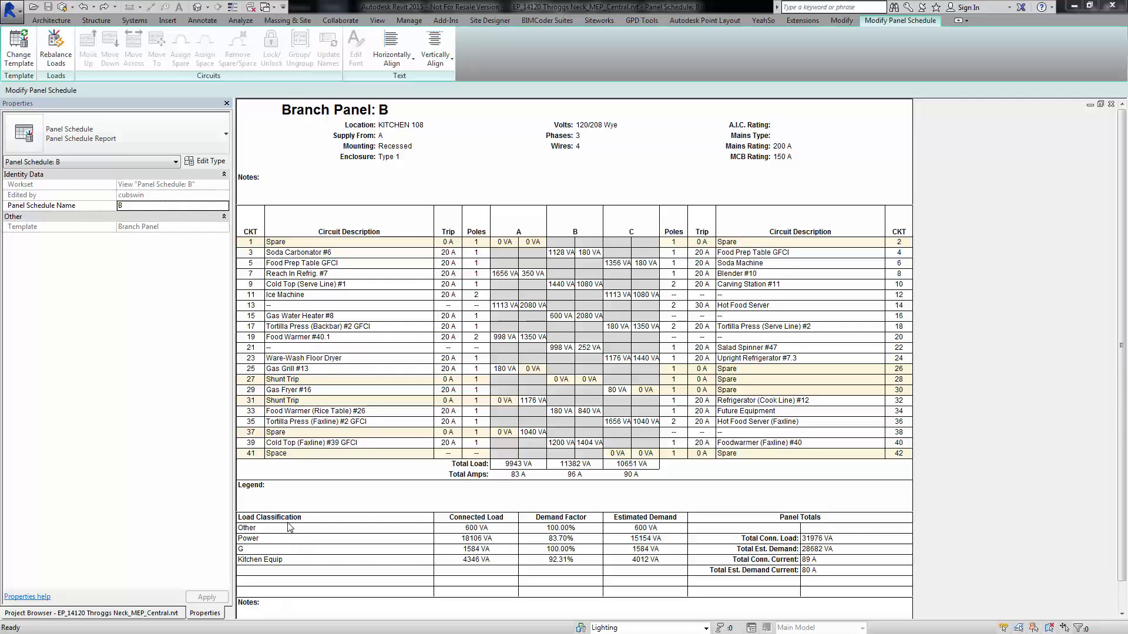
pyautogui.moveTo(287, 560)
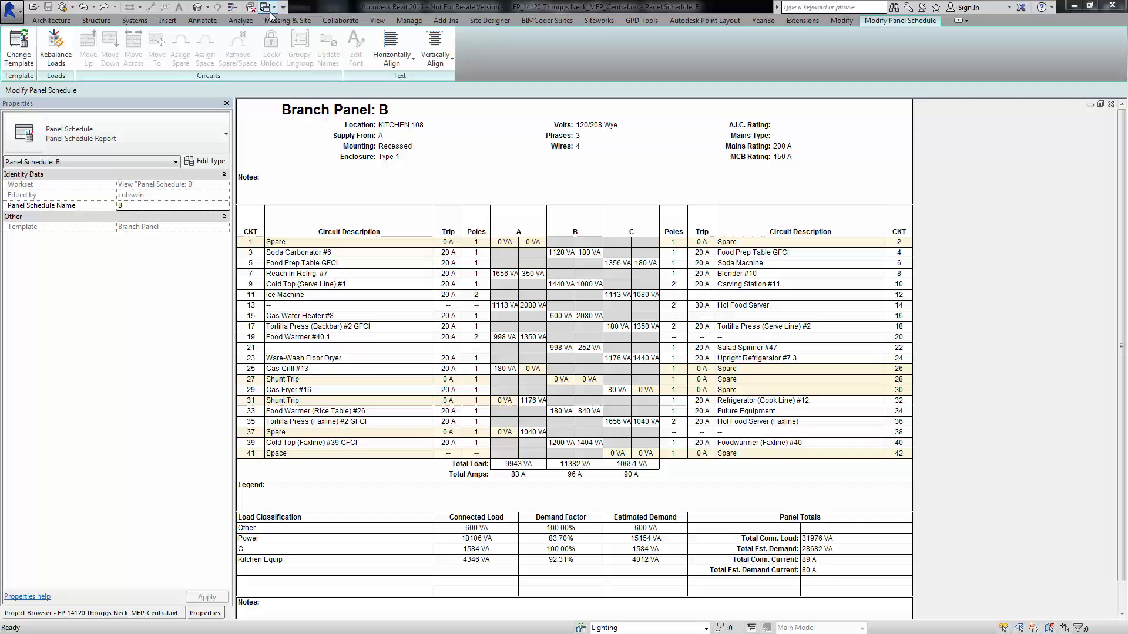
# - From Manage > Panel Schedule Templates > Edit a Template, choose Branch Panel (Default)
pyautogui.click(408, 20)
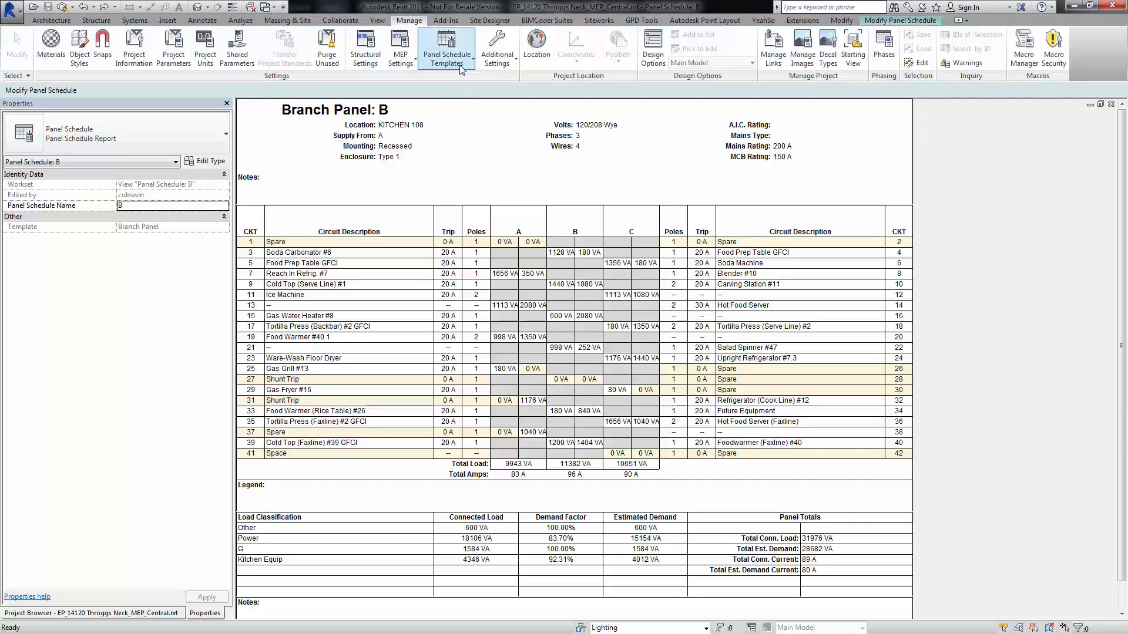
pyautogui.click(447, 47)
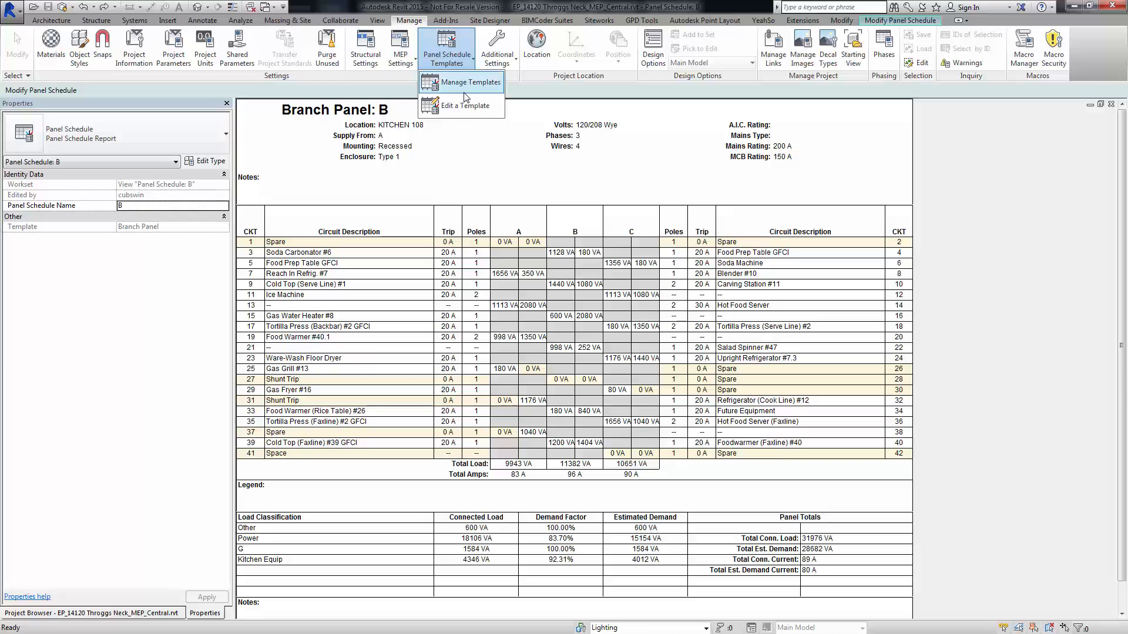
pyautogui.click(463, 106)
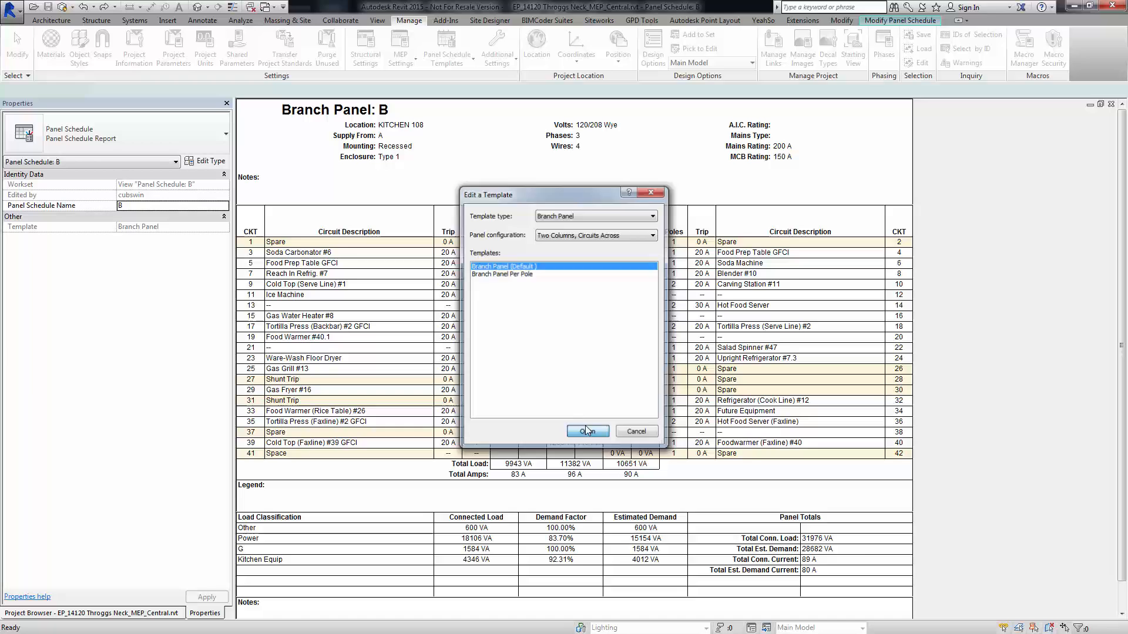
pyautogui.click(588, 432)
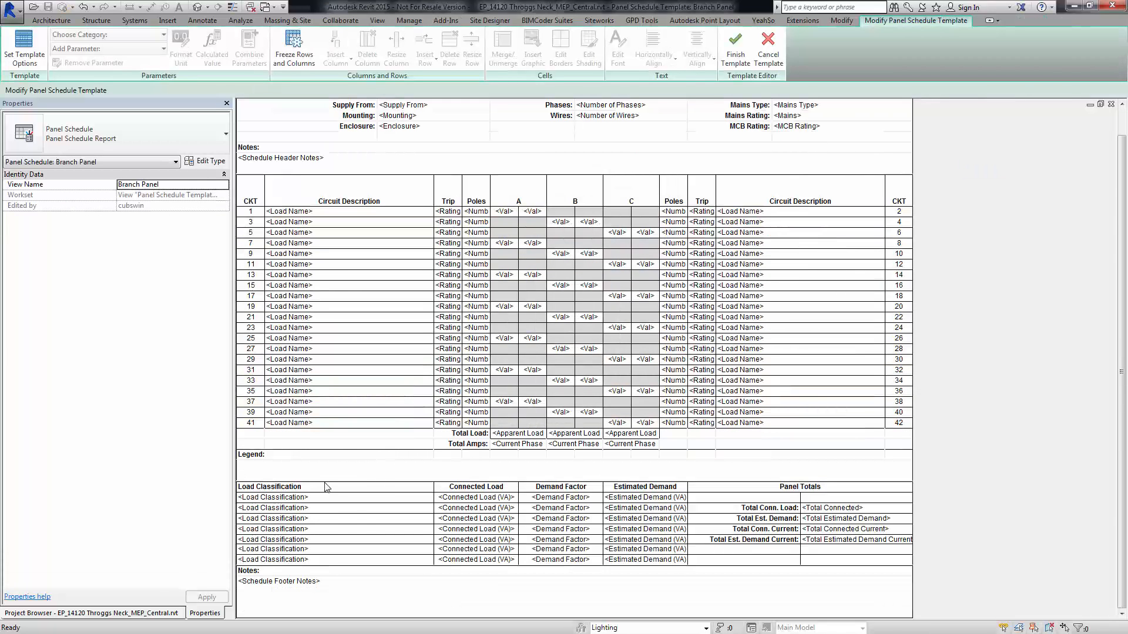
pyautogui.moveTo(304, 522)
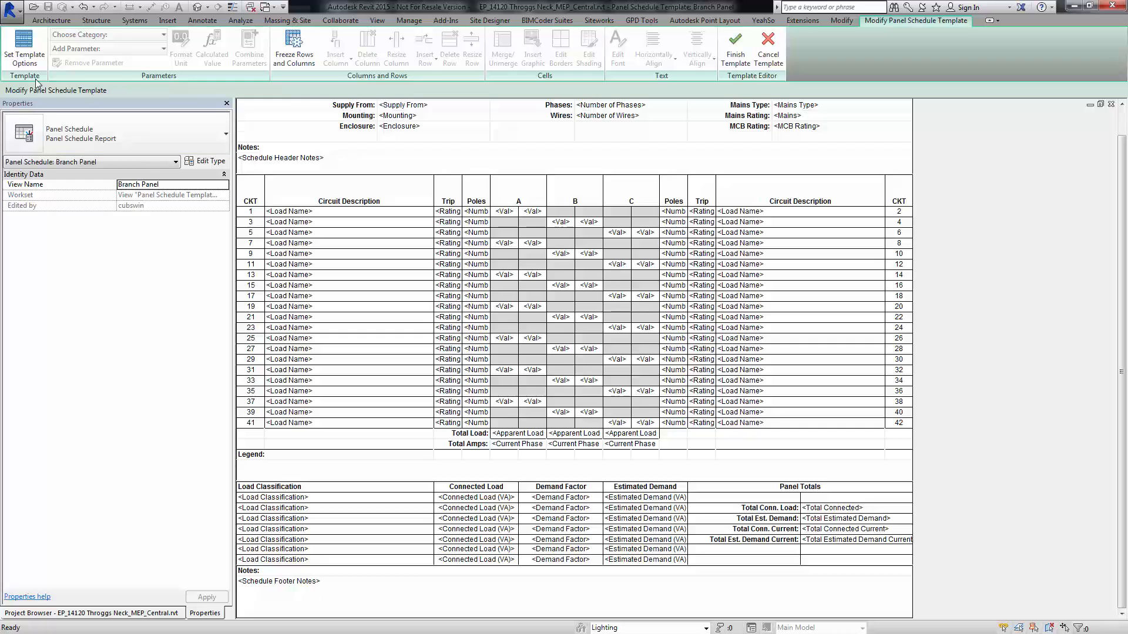
# - Bring up Set Template Options on the Loads Summary page
pyautogui.click(23, 49)
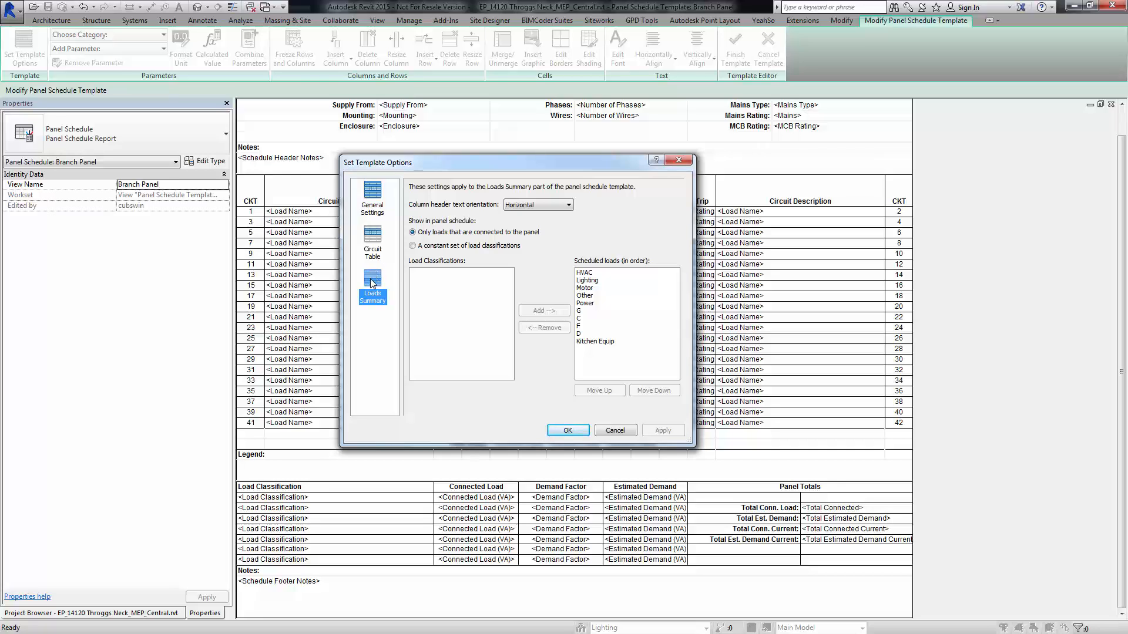
pyautogui.moveTo(591, 287)
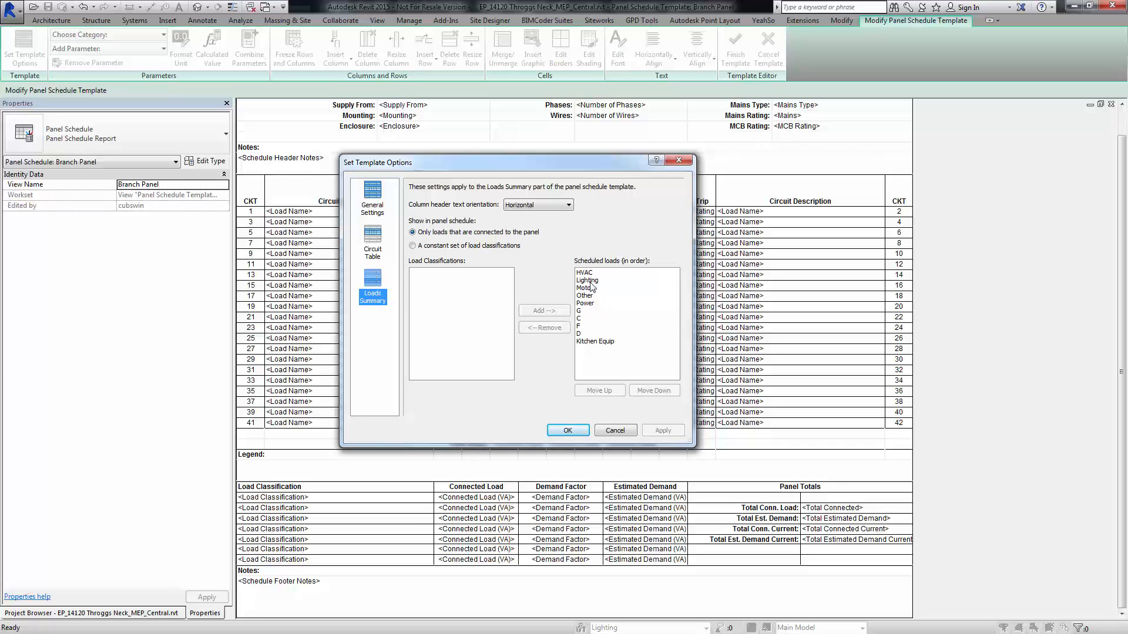
pyautogui.moveTo(586, 333)
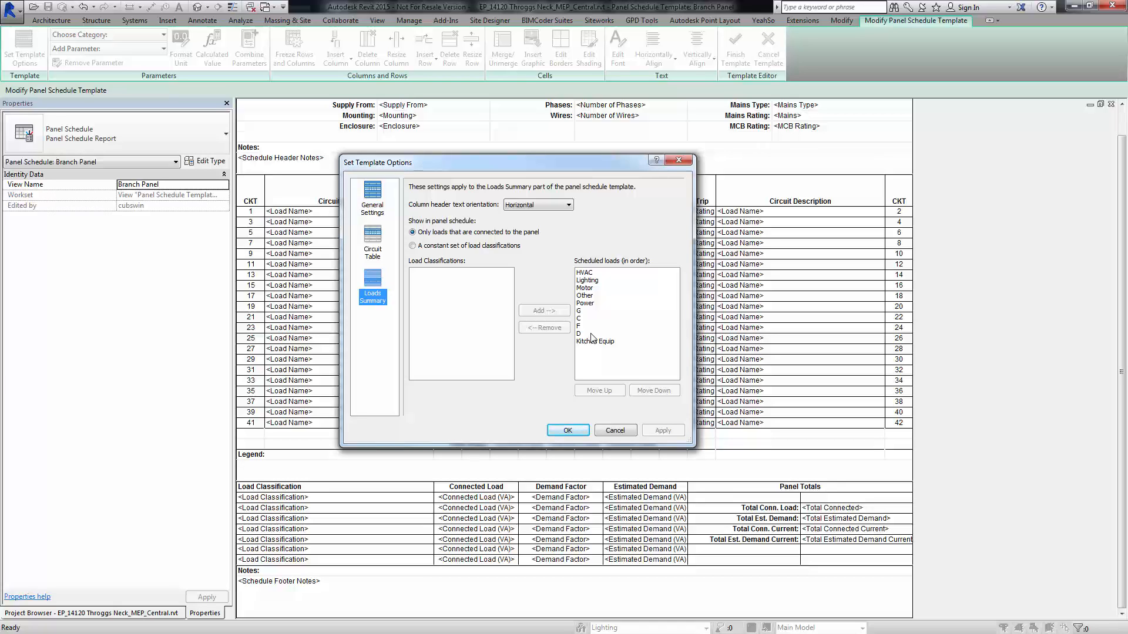
pyautogui.moveTo(536, 281)
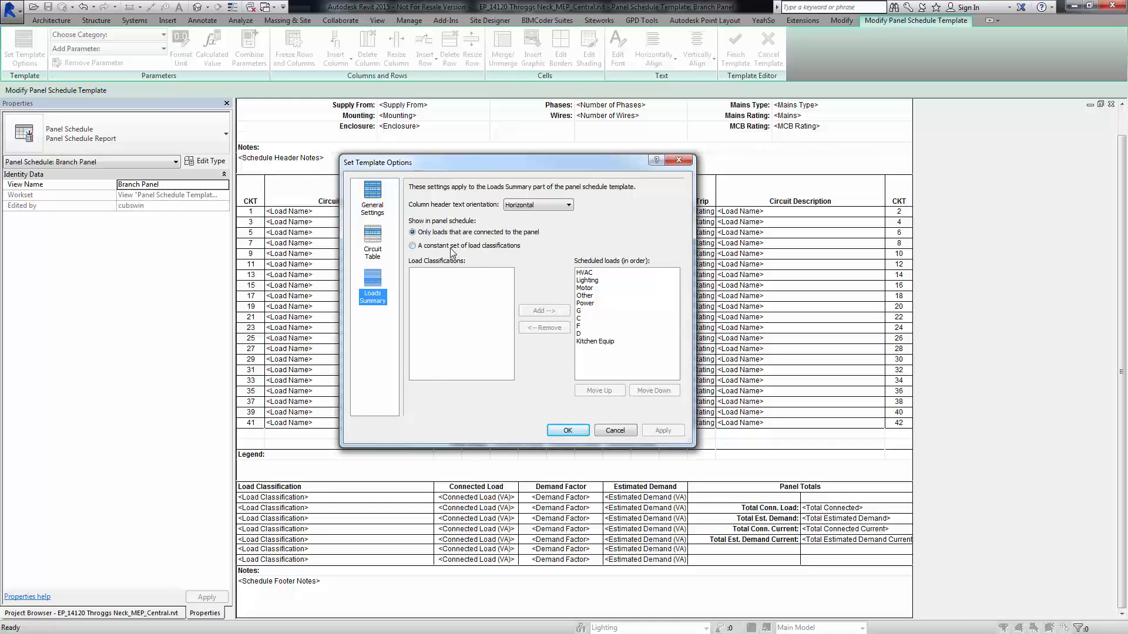
# - Try a constant set of load classifications, then revert to only loads connected to the panel
pyautogui.click(412, 245)
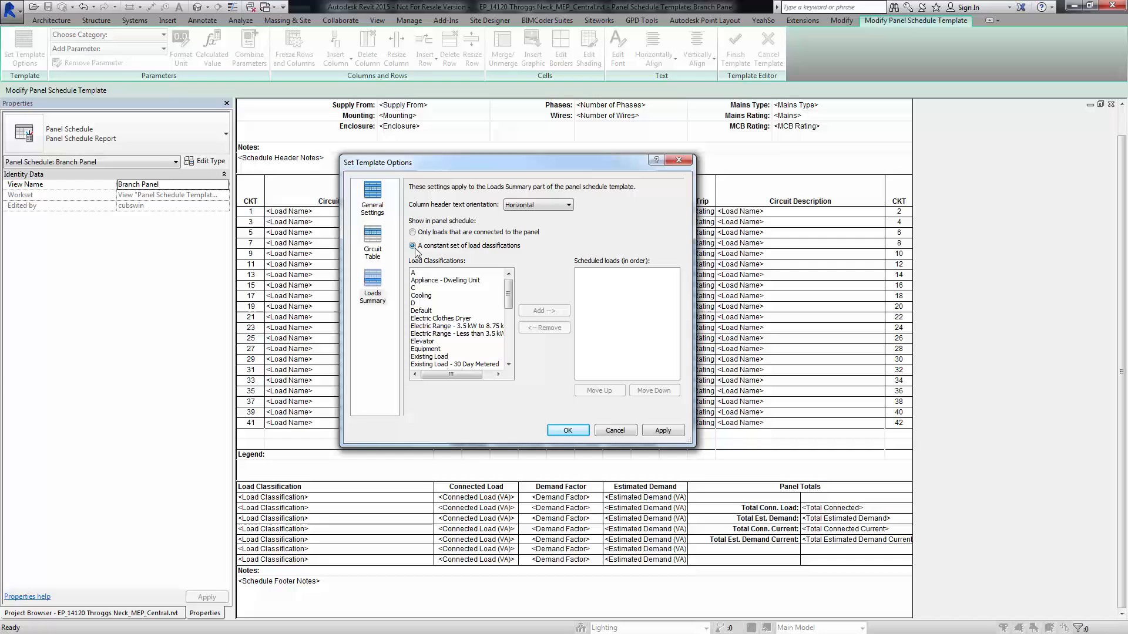
pyautogui.moveTo(435, 324)
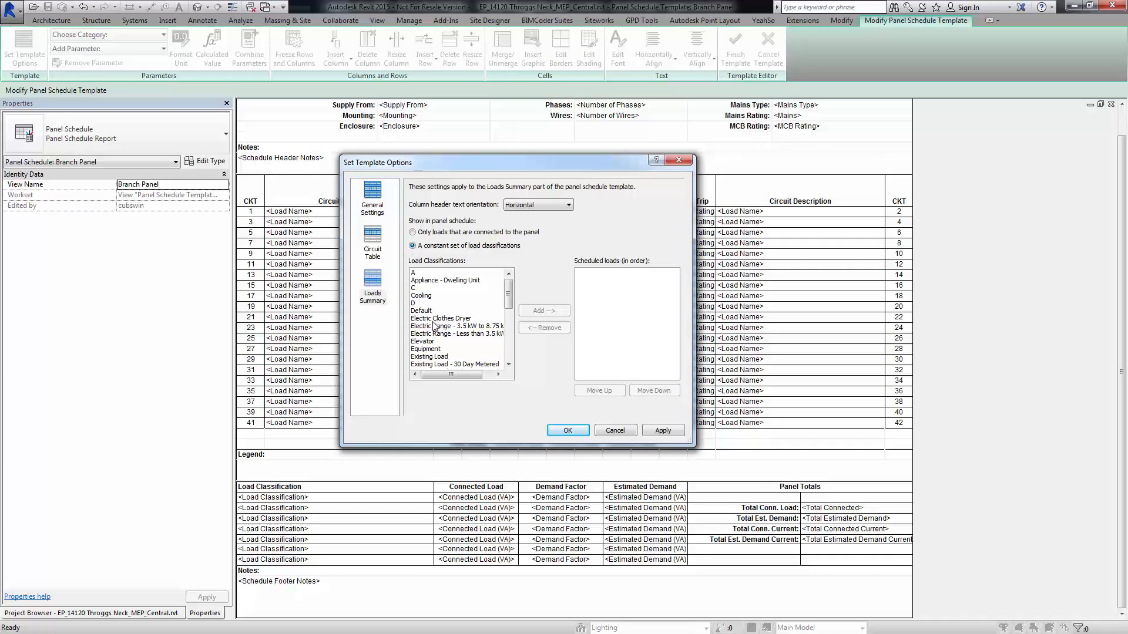
pyautogui.scroll(-3)
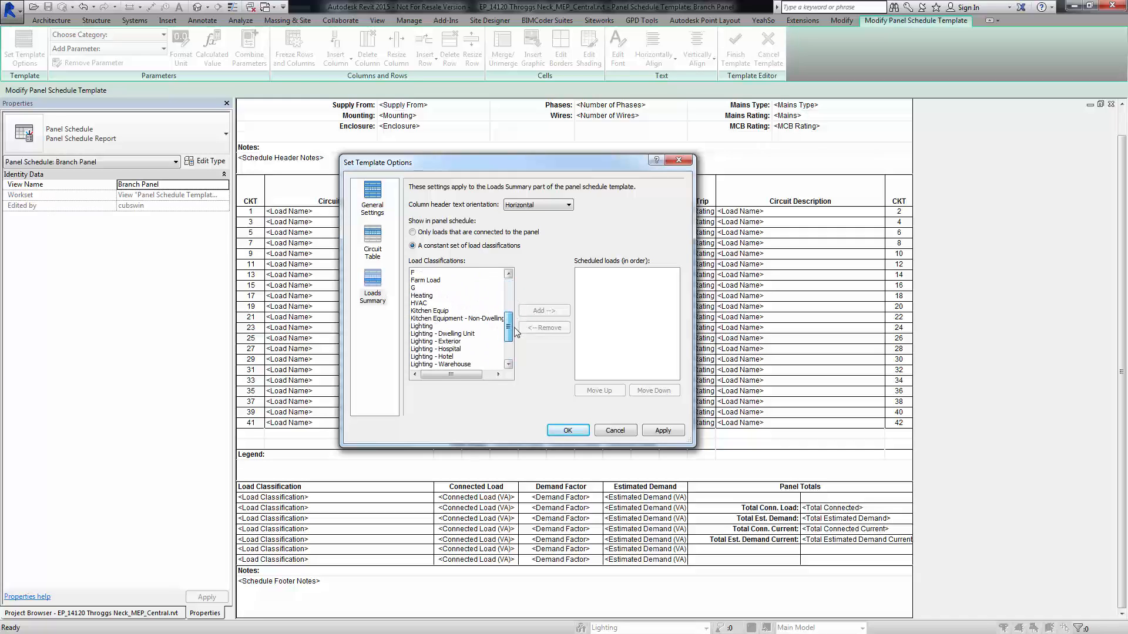
pyautogui.scroll(3)
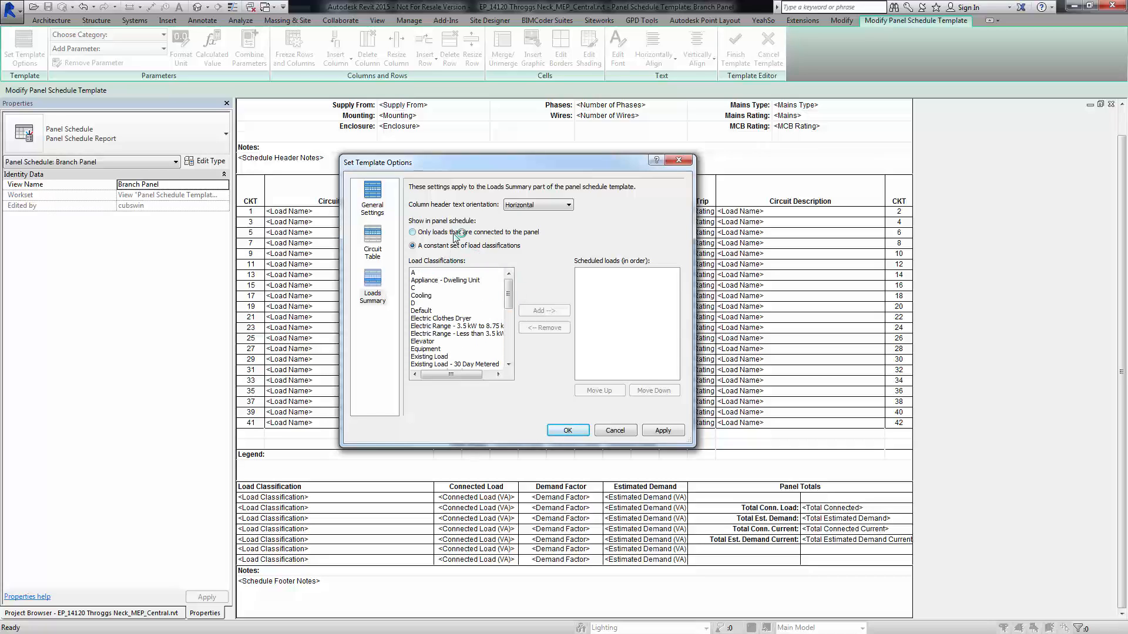
pyautogui.click(413, 231)
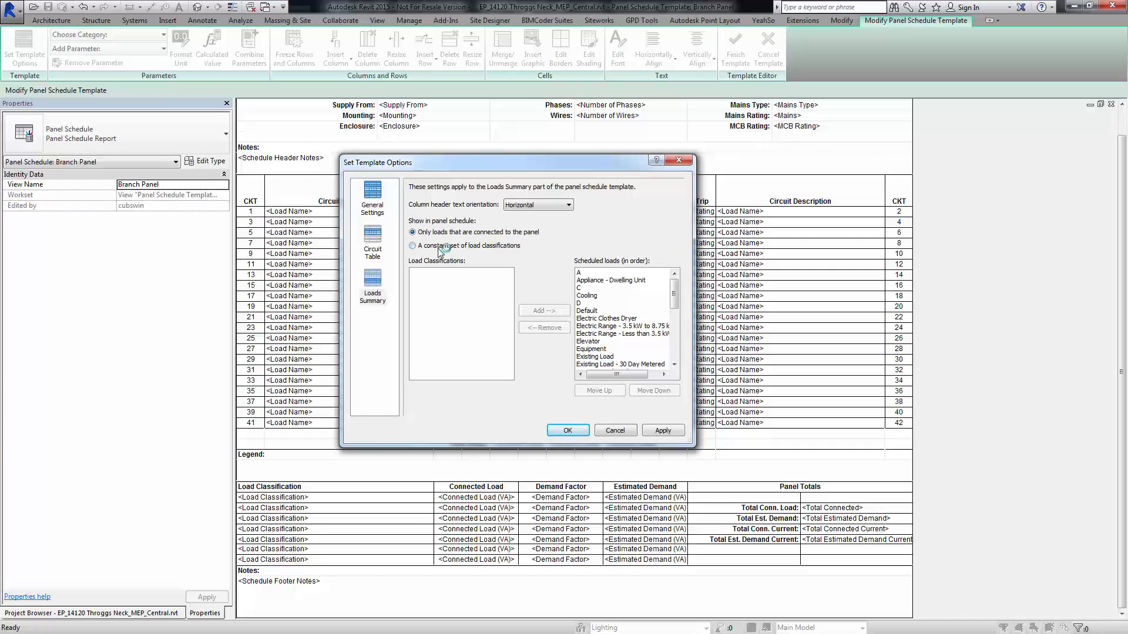
pyautogui.moveTo(669, 298)
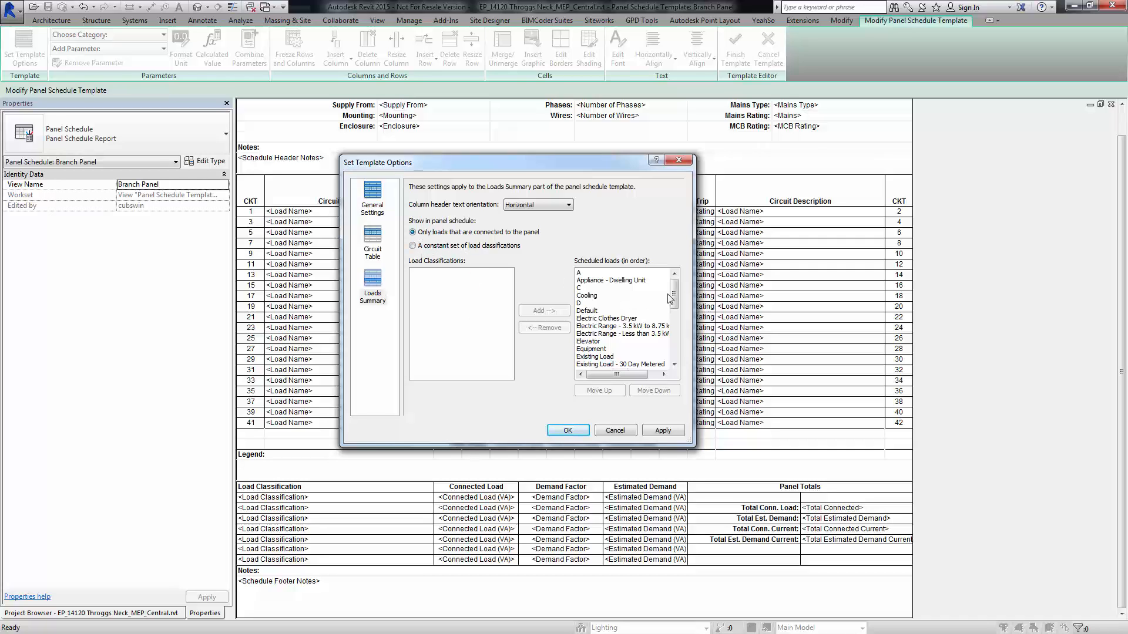
# - Select Kitchen Equipment - Non-Dwelling Unit and accept the loads summary settings
pyautogui.scroll(-3)
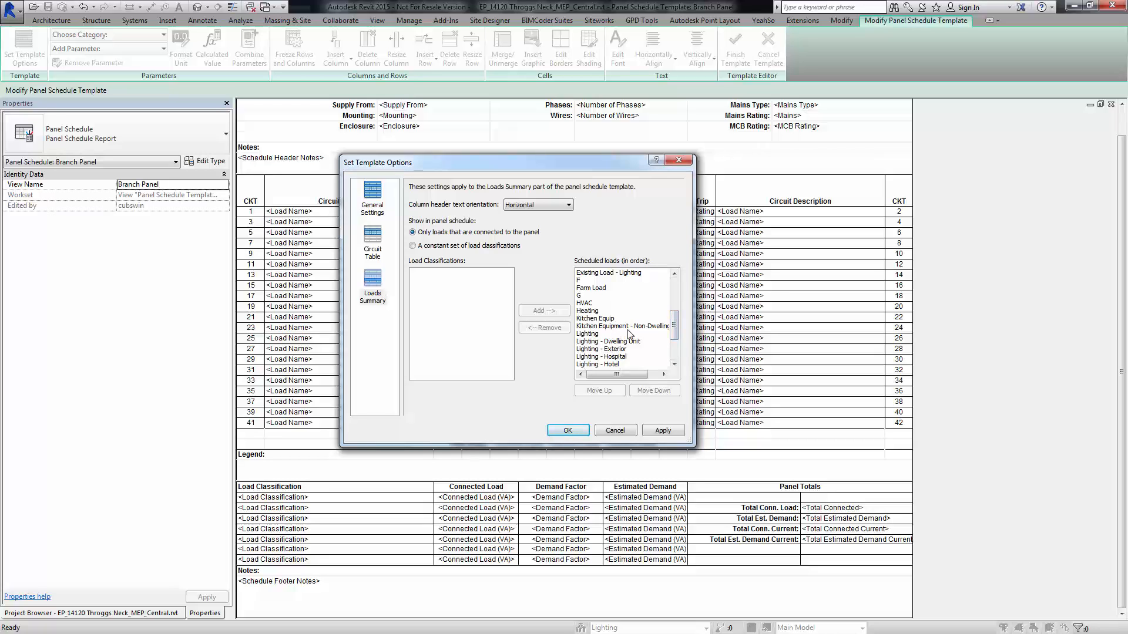
pyautogui.click(623, 326)
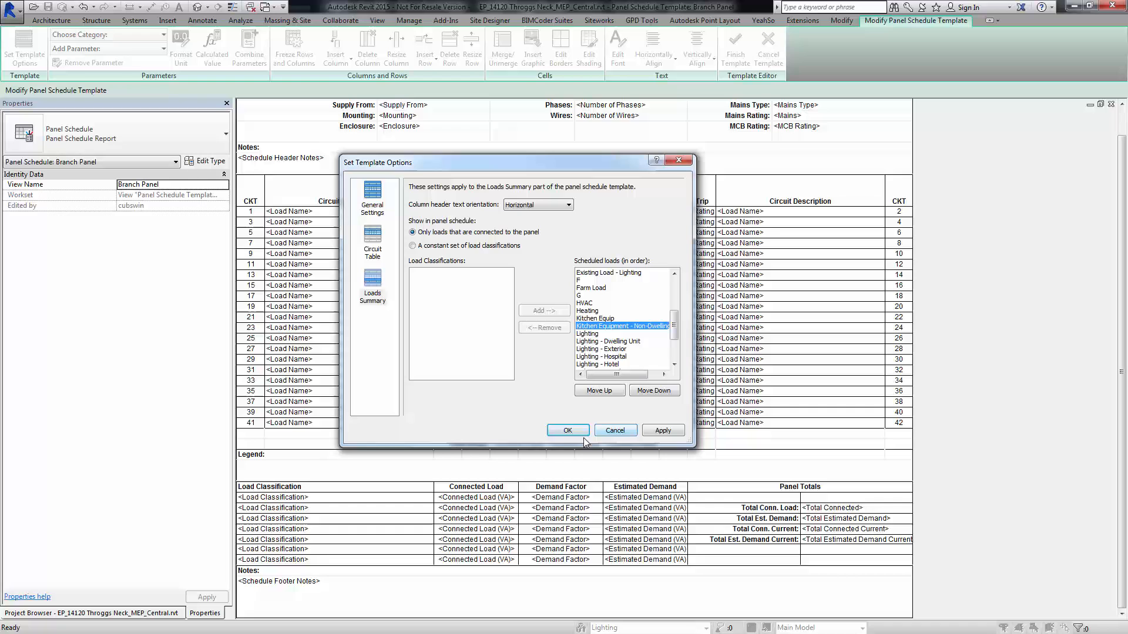
pyautogui.click(568, 430)
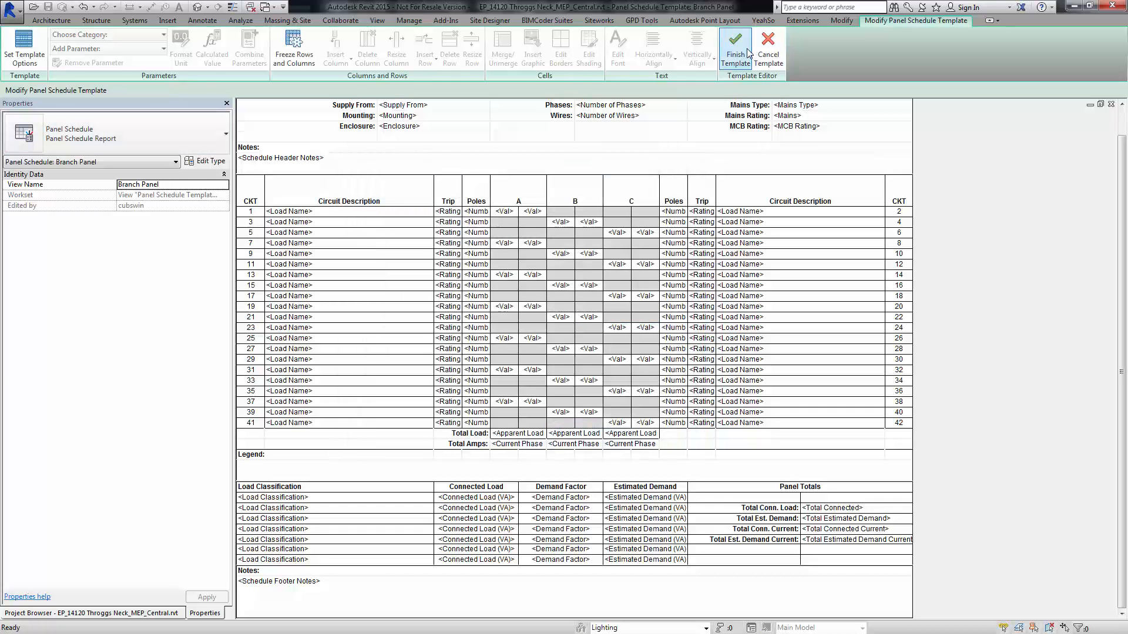
# - Finish the template and reapply Branch Panel (Default) to panel B's schedule
pyautogui.click(734, 49)
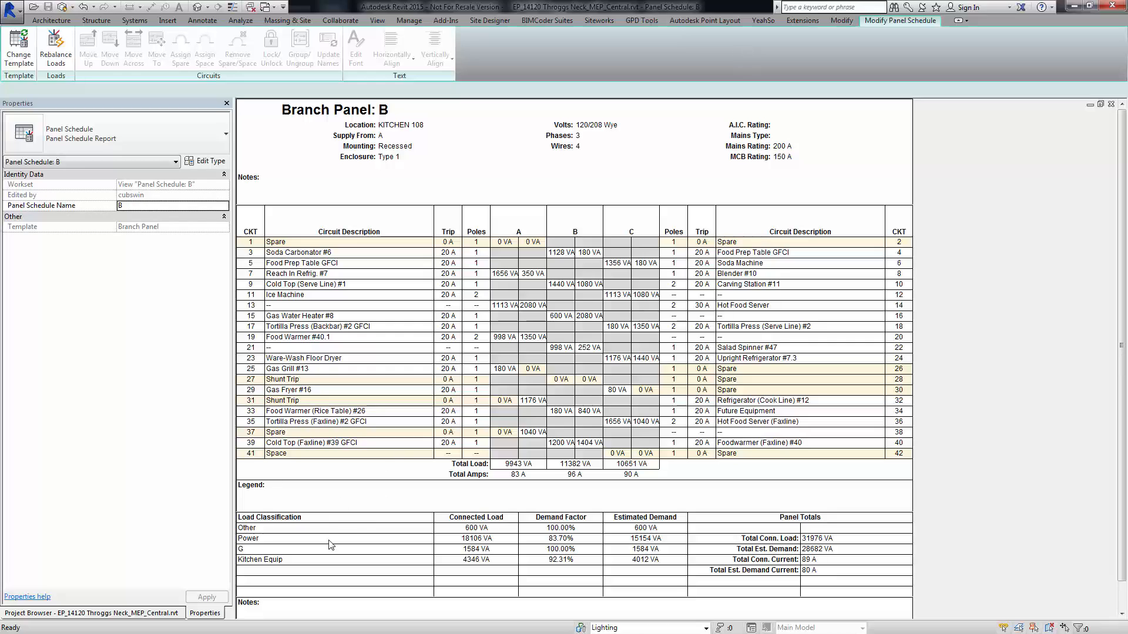
pyautogui.moveTo(354, 526)
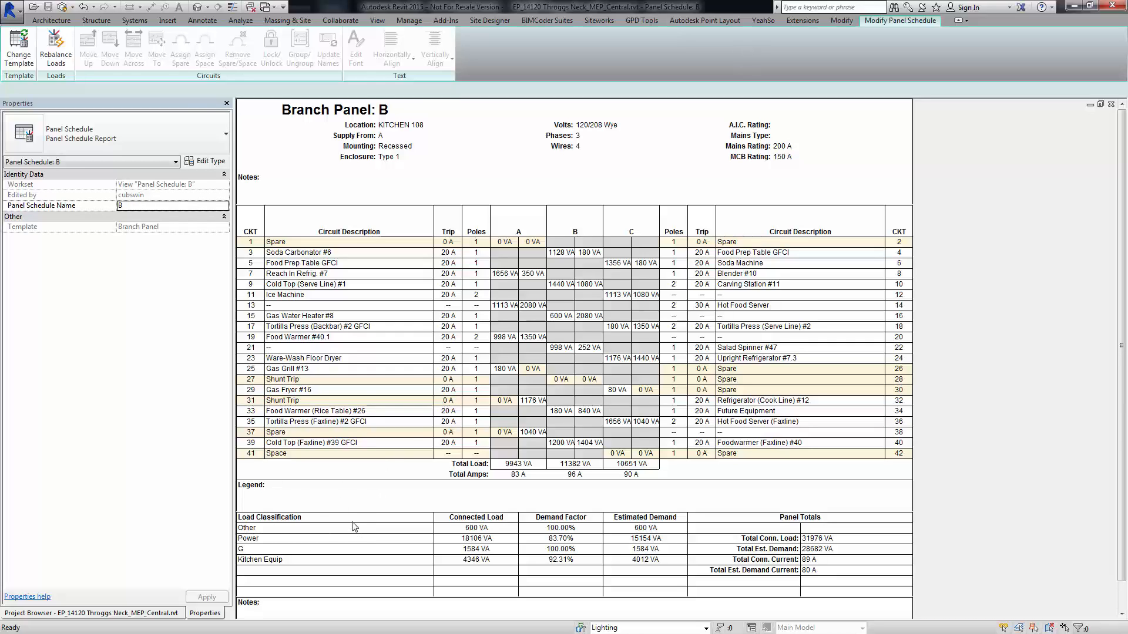
pyautogui.moveTo(19, 47)
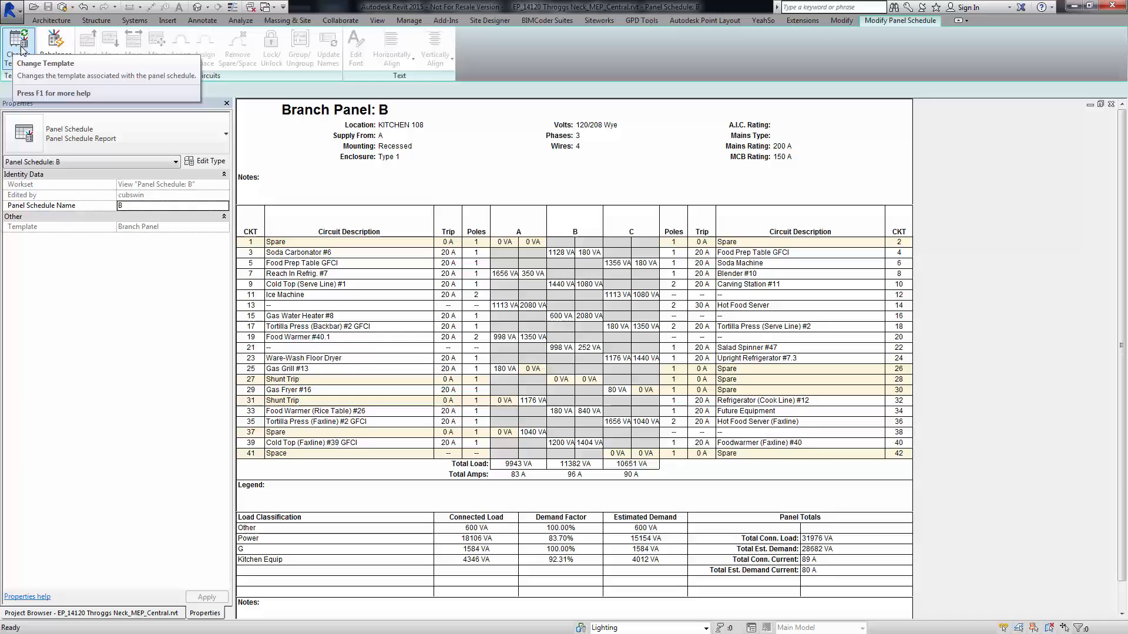
pyautogui.click(18, 46)
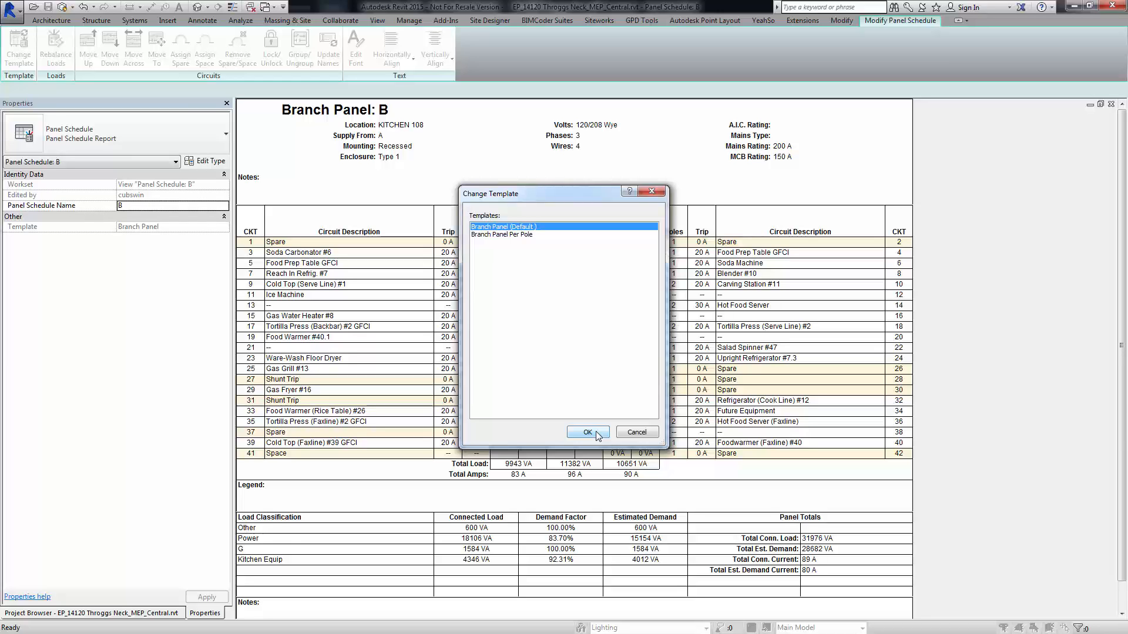
pyautogui.click(583, 432)
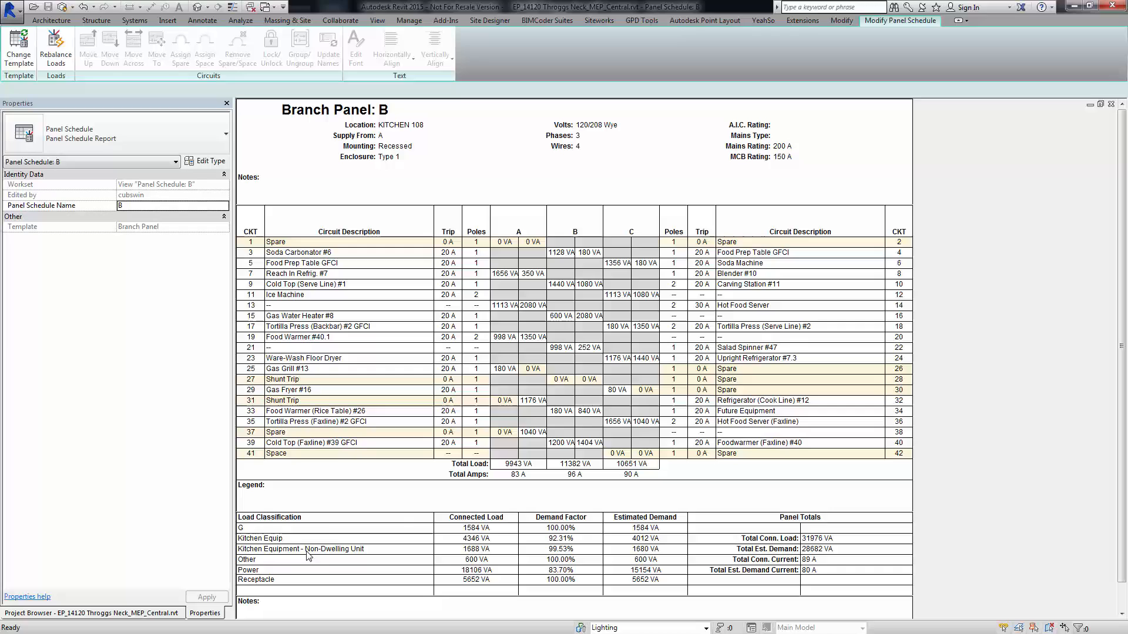